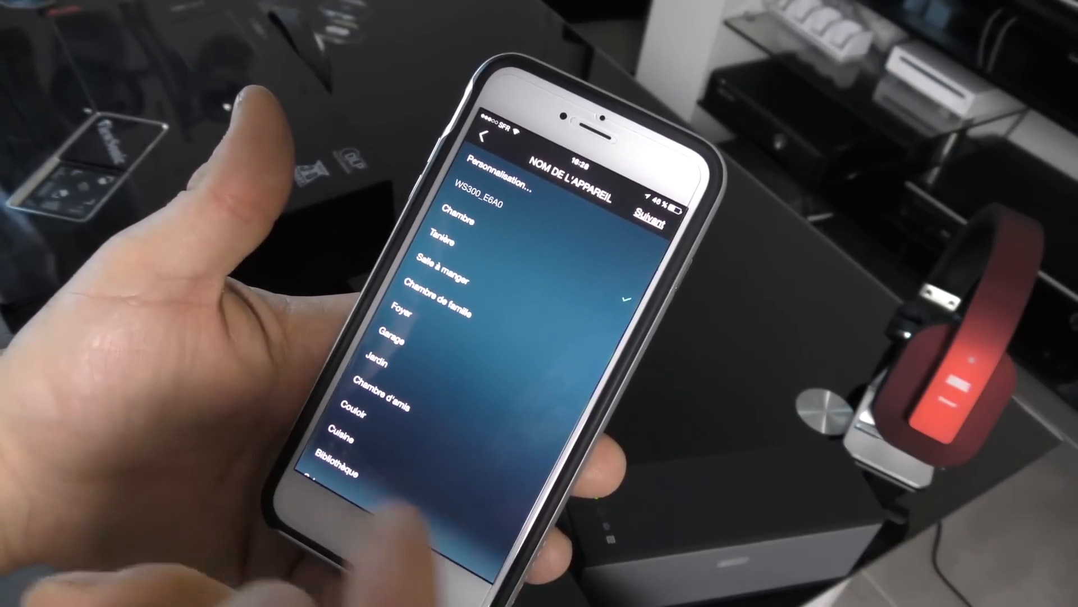
pyautogui.scroll(-3)
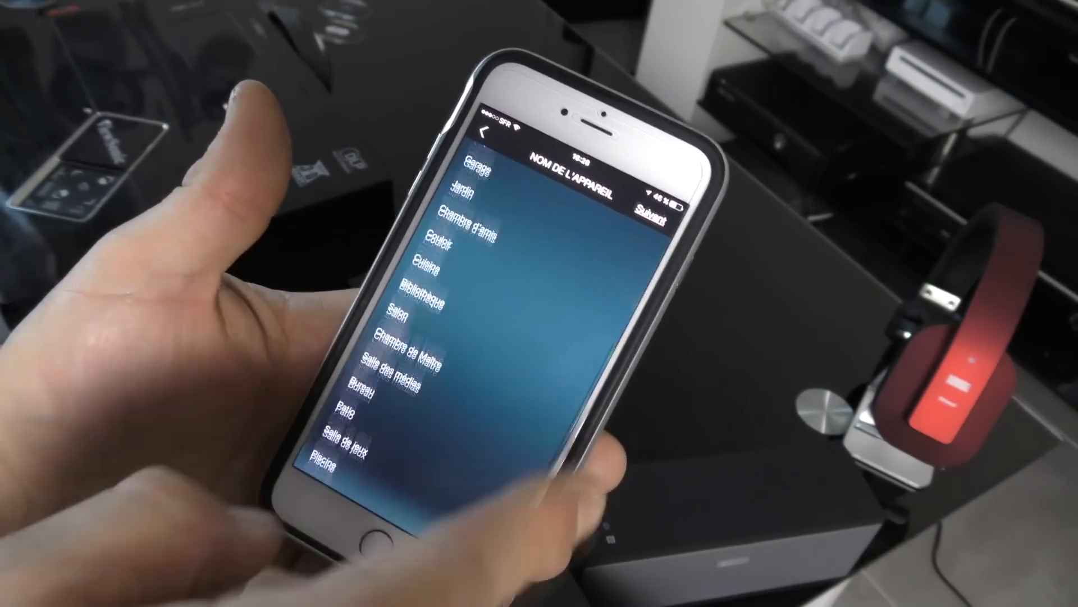